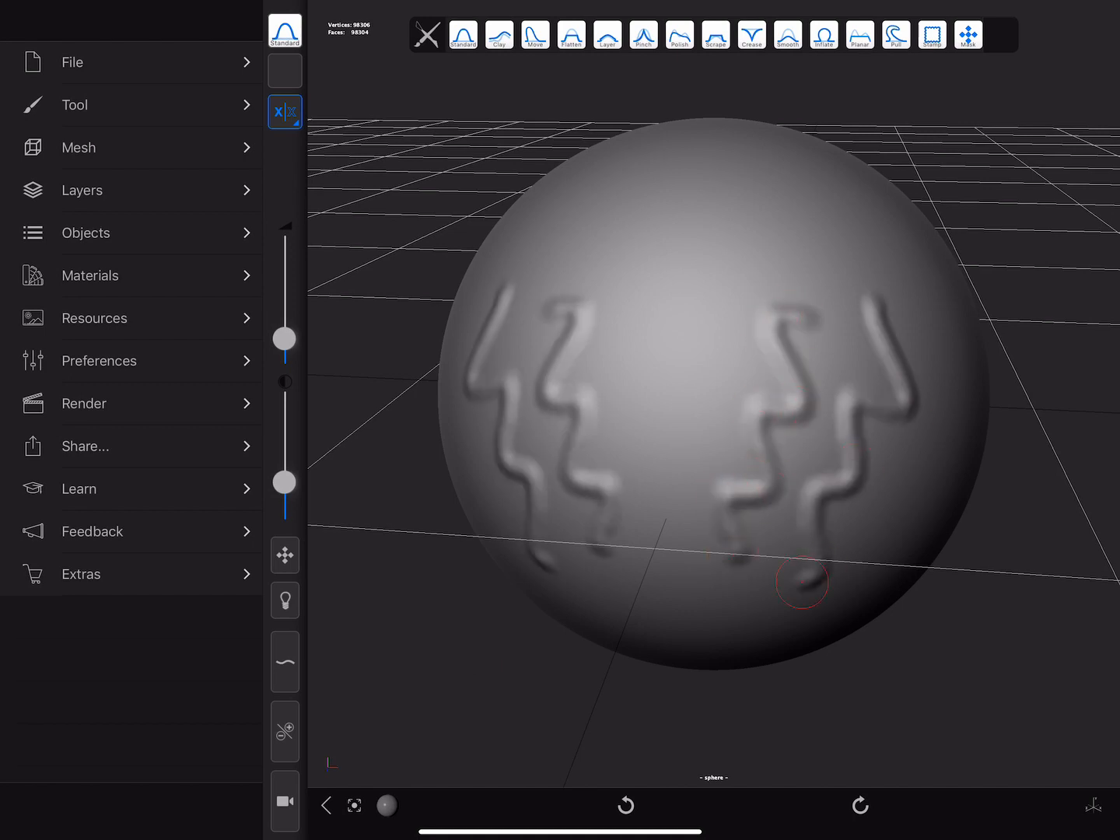
# Step: Sculpt an unmirrored wavy ridge on the sphere's left with symmetry off, then switch symmetry back on
pyautogui.click(285, 112)
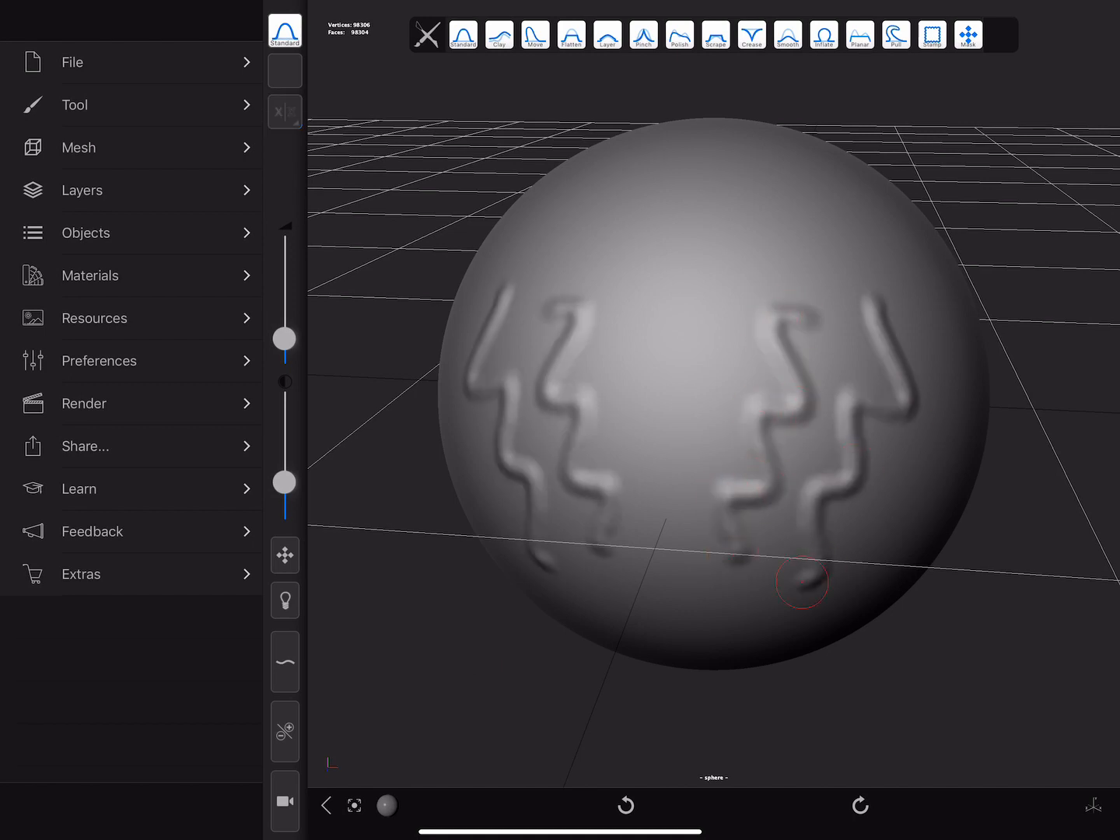
pyautogui.moveTo(799, 581); pyautogui.dragTo(552, 467)
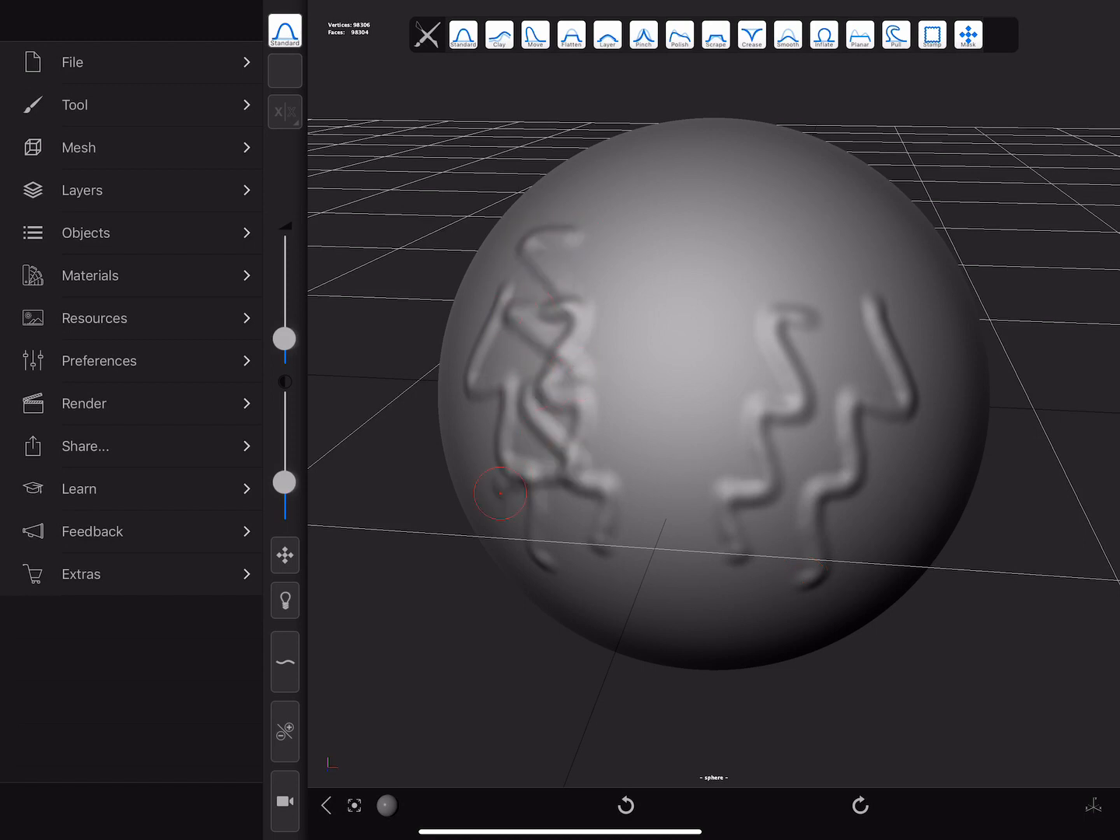
pyautogui.click(284, 112)
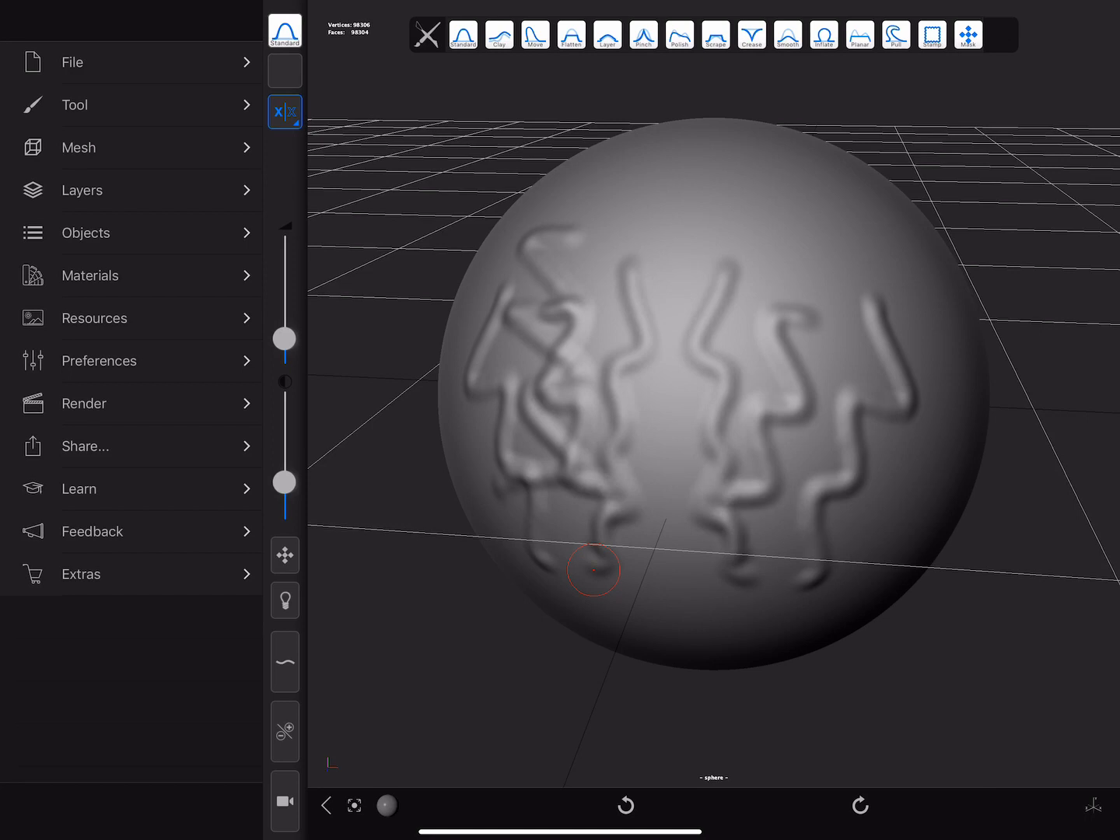
# Step: Set the mirror axis to Y and sculpt a vertical ridge down the sphere's centre
pyautogui.click(284, 112)
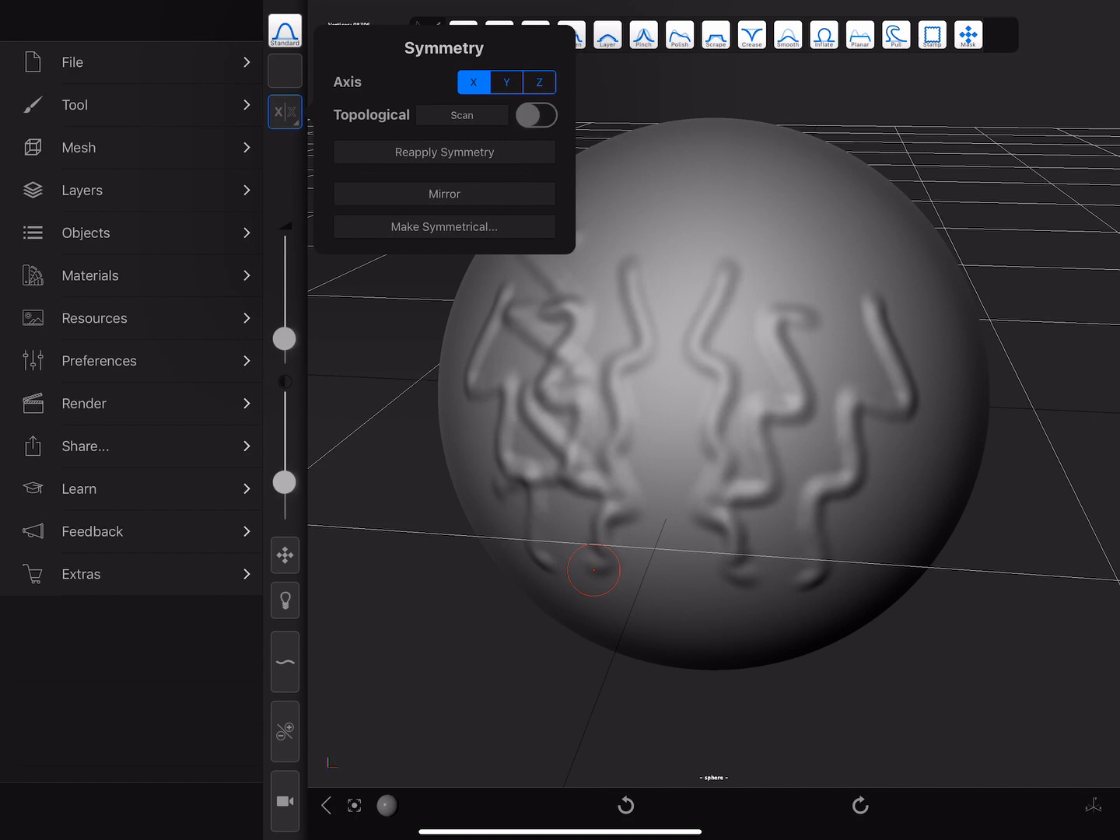
pyautogui.click(505, 81)
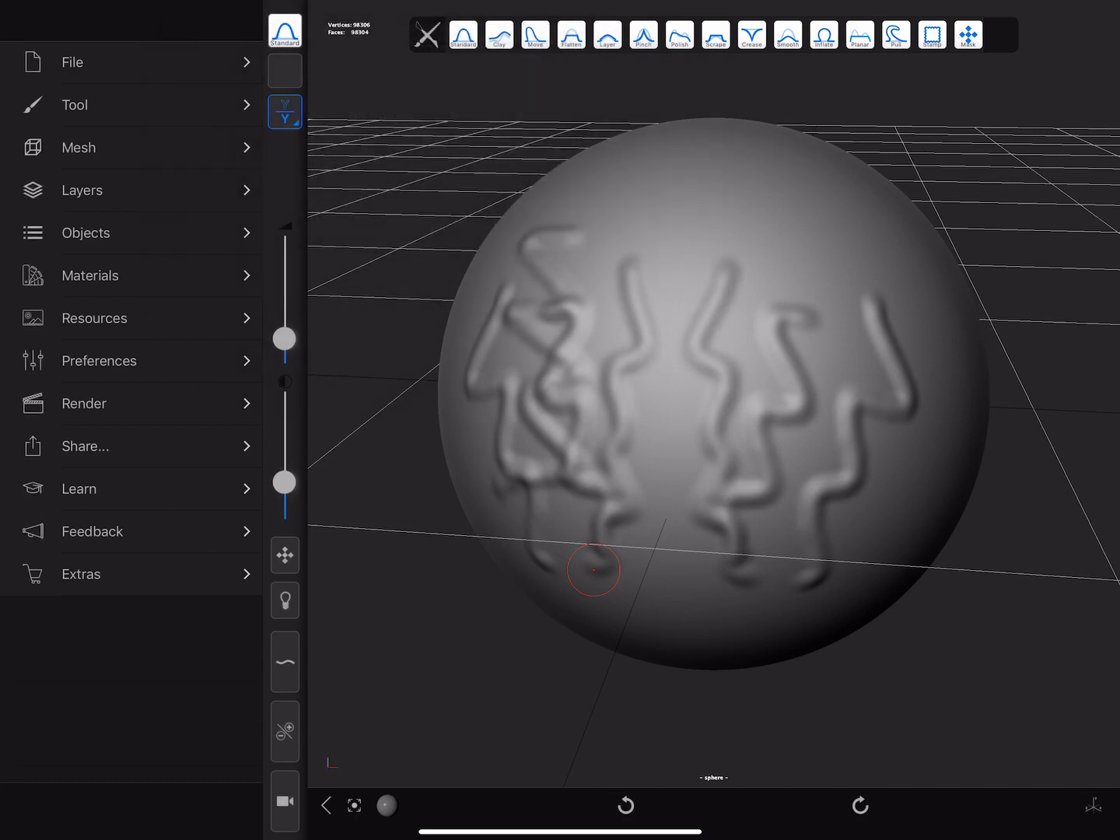
pyautogui.moveTo(591, 568); pyautogui.dragTo(678, 220)
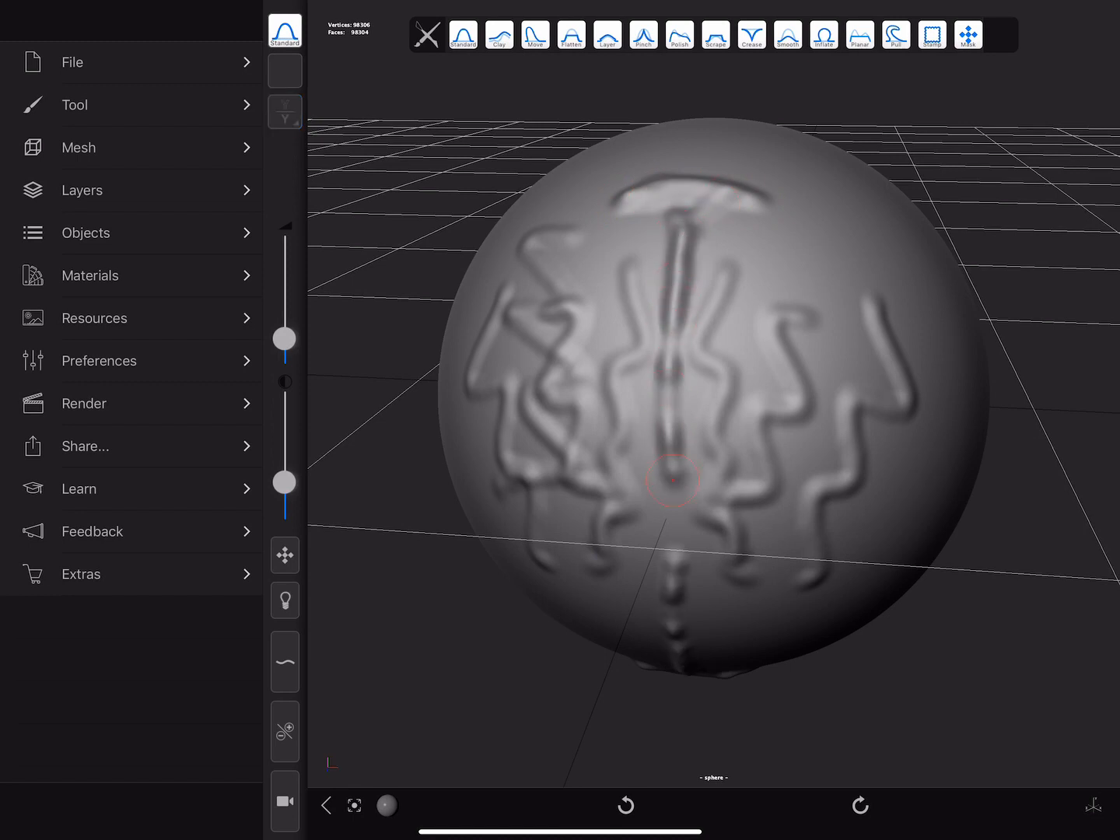
# Step: Cycle the mirror axis X, Y and back to X in the symmetry menu, then close it
pyautogui.click(284, 112)
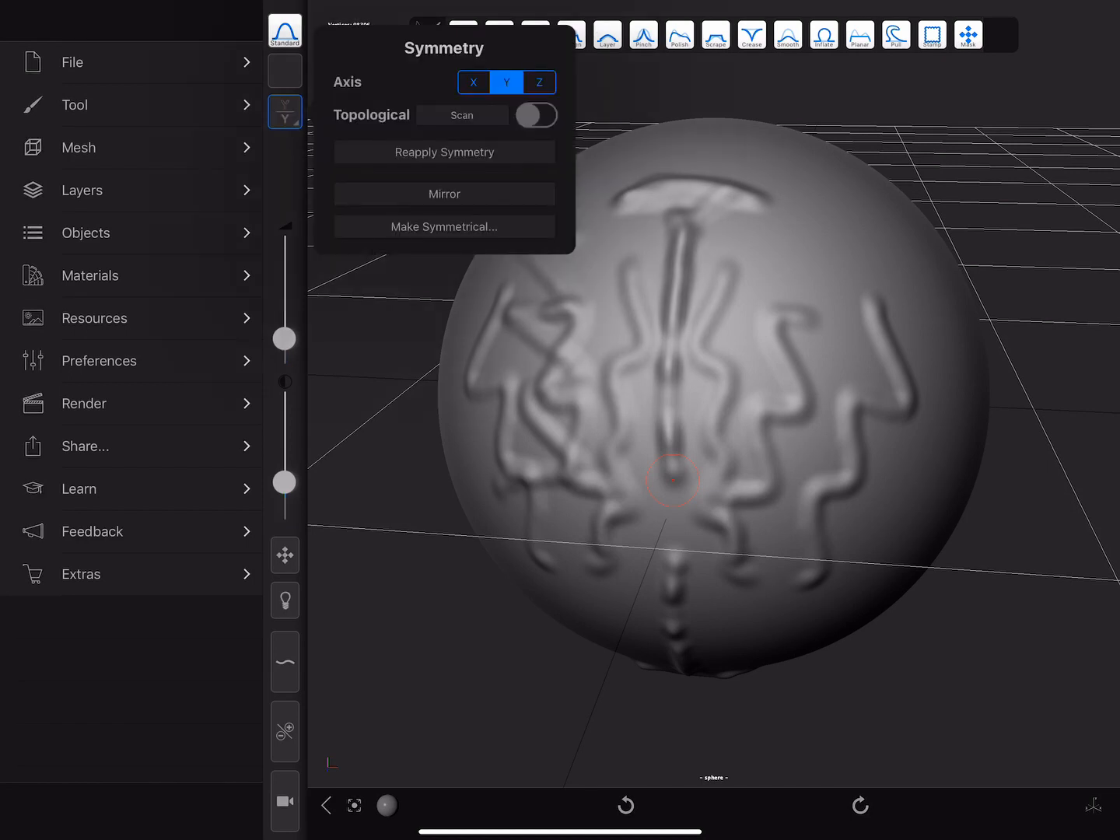
pyautogui.click(473, 82)
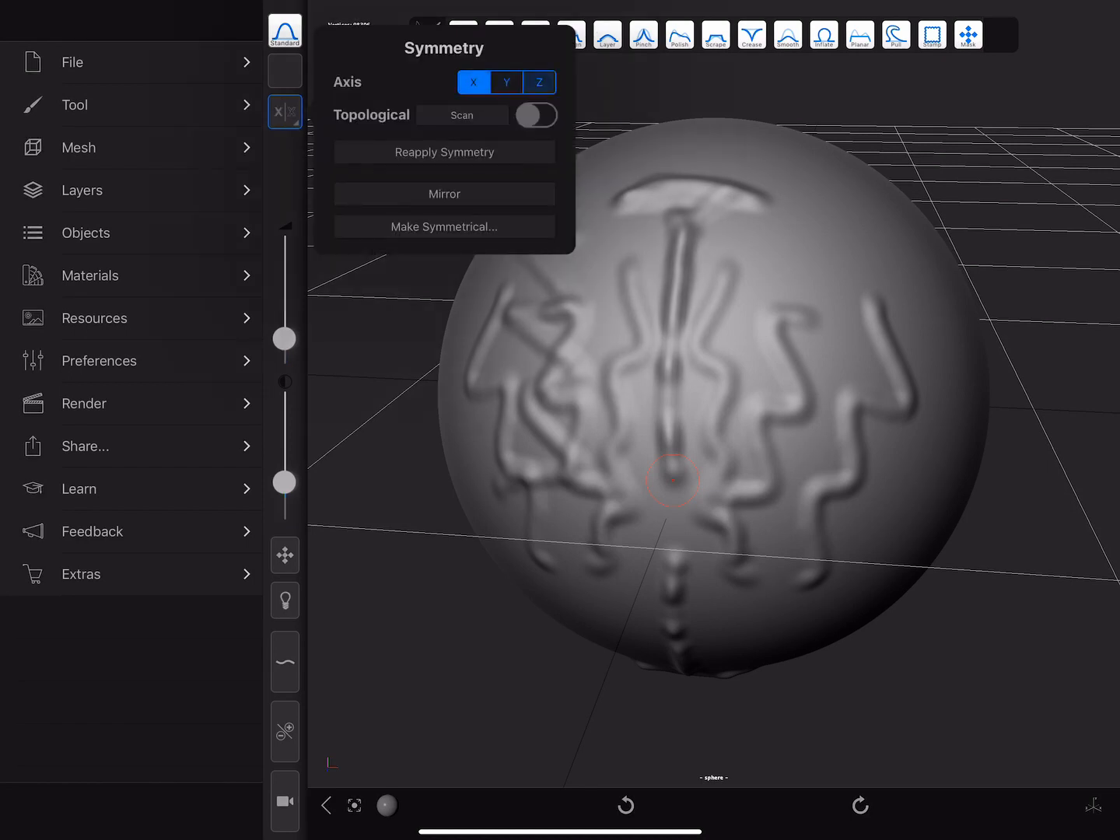
pyautogui.click(506, 81)
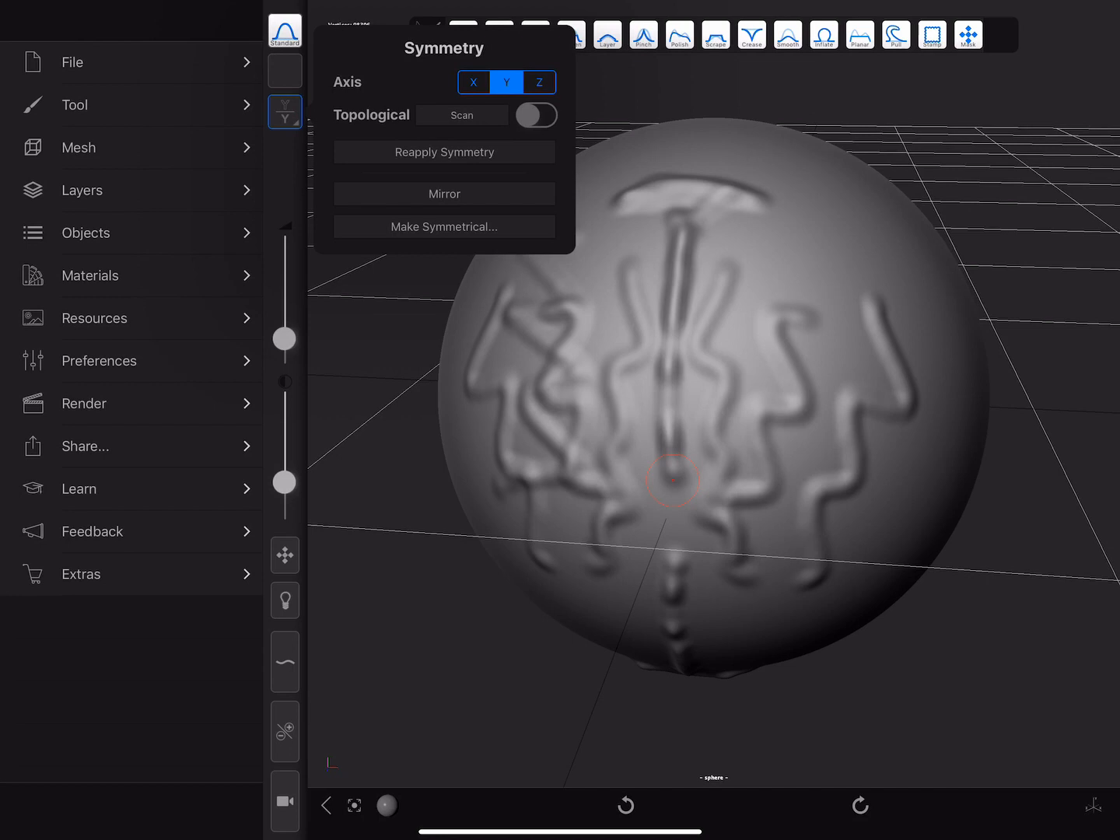
pyautogui.click(473, 81)
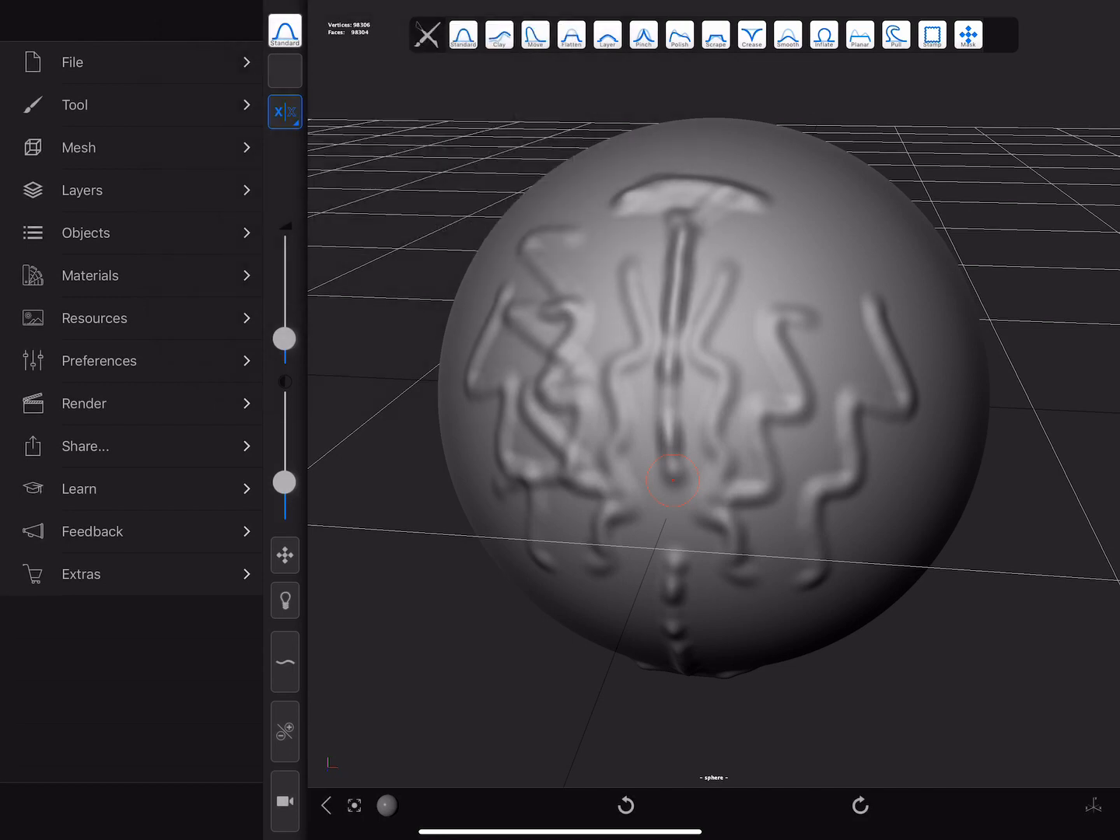
pyautogui.click(463, 34)
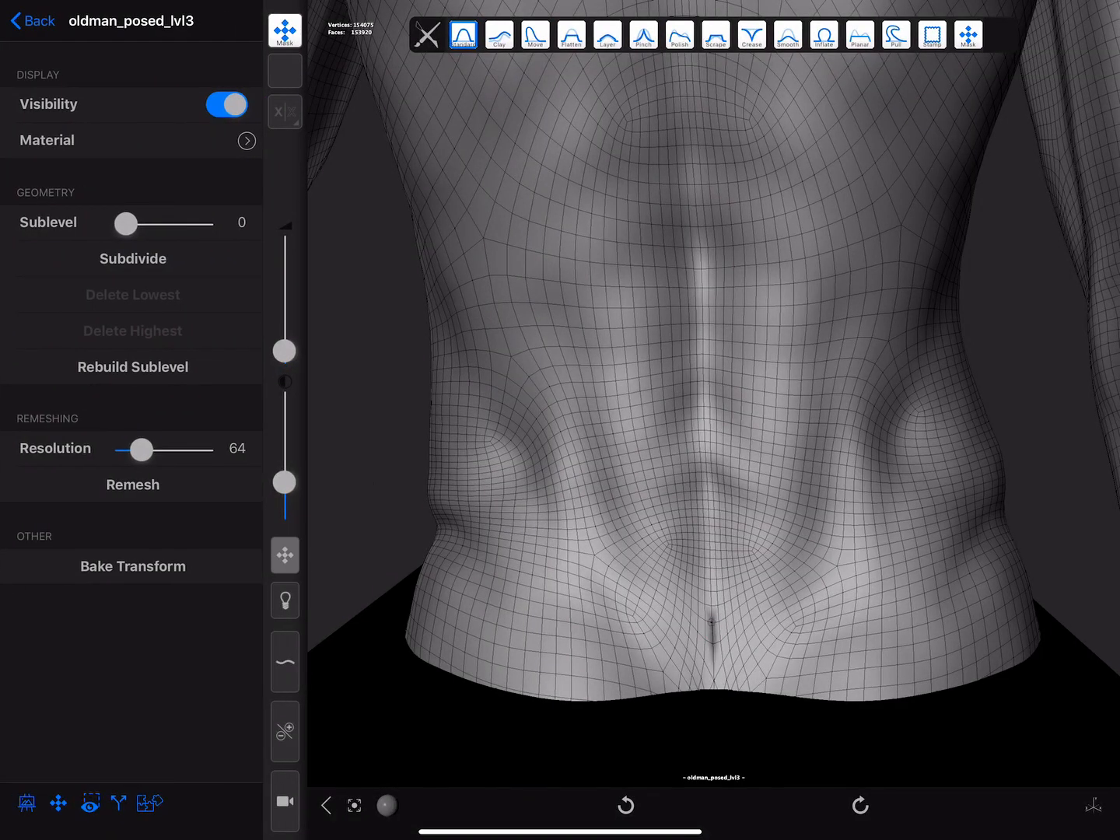
# Step: Enable mirrored sculpting on the posed old man and turn on Topological symmetry via Scan
pyautogui.click(285, 112)
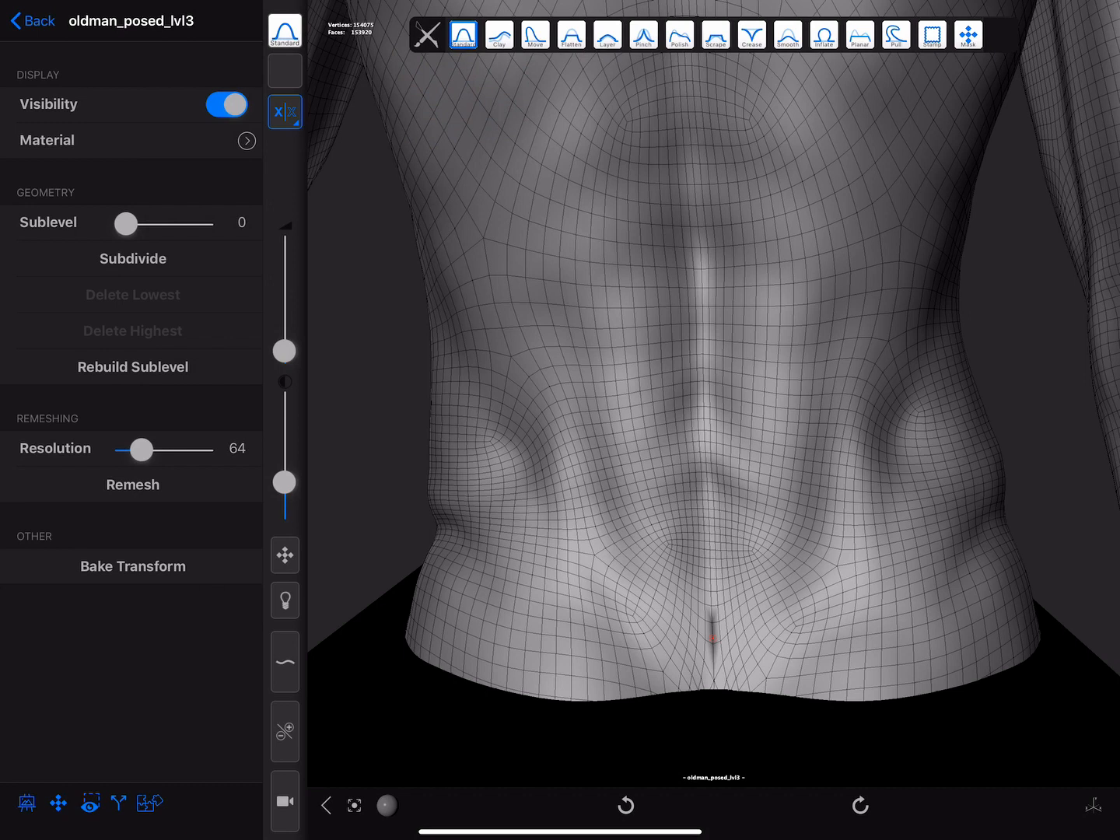
pyautogui.click(284, 112)
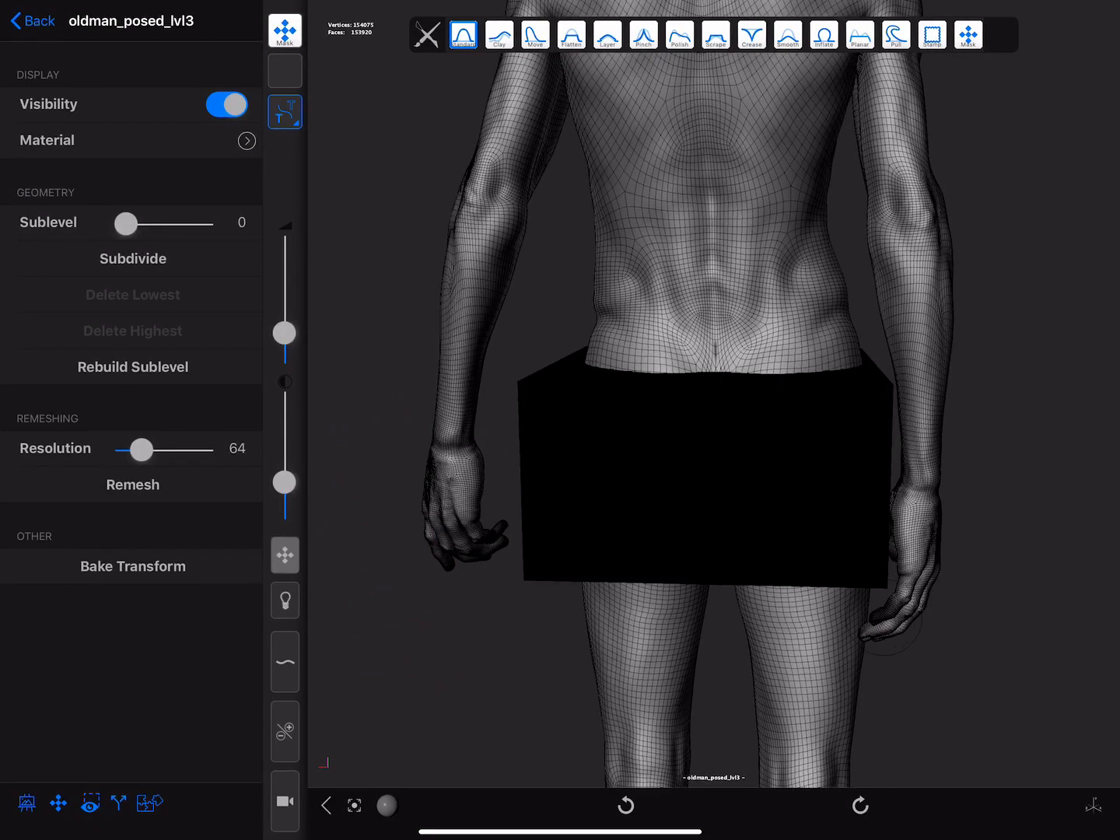
pyautogui.click(386, 805)
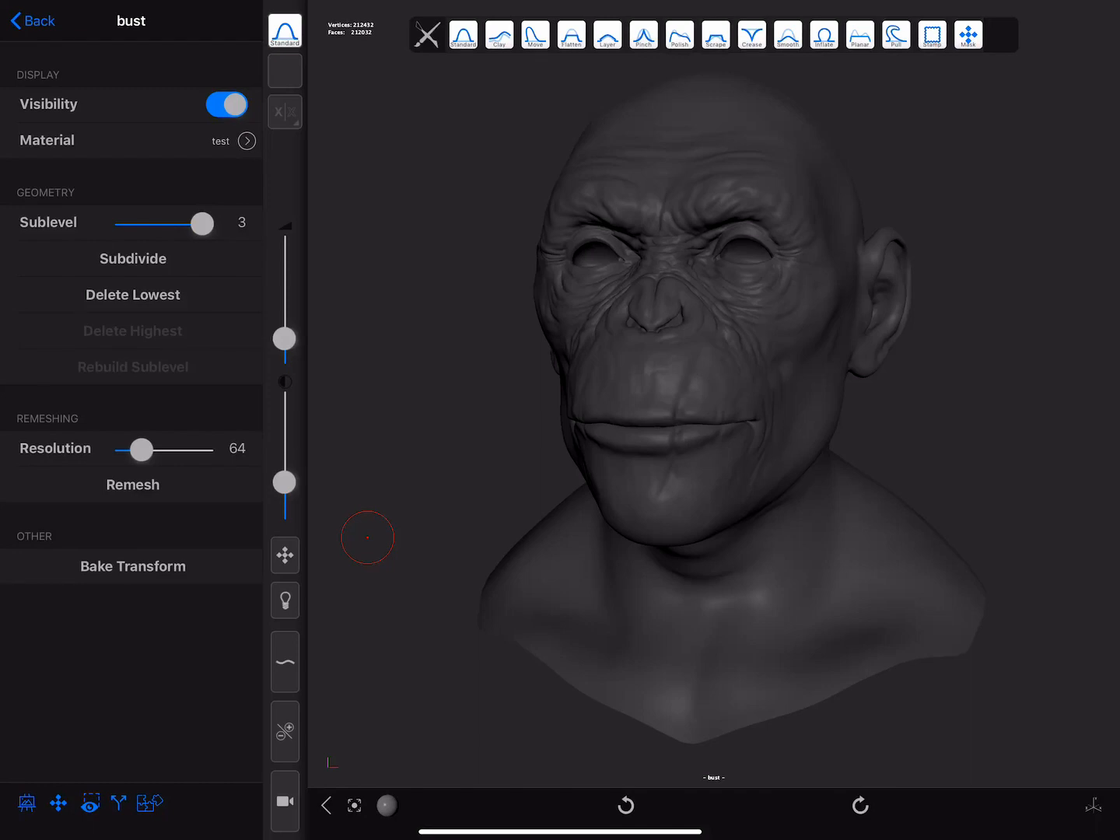
# Step: Enable symmetry on the bust and start a Mesh mirror, choosing its axis direction
pyautogui.click(284, 112)
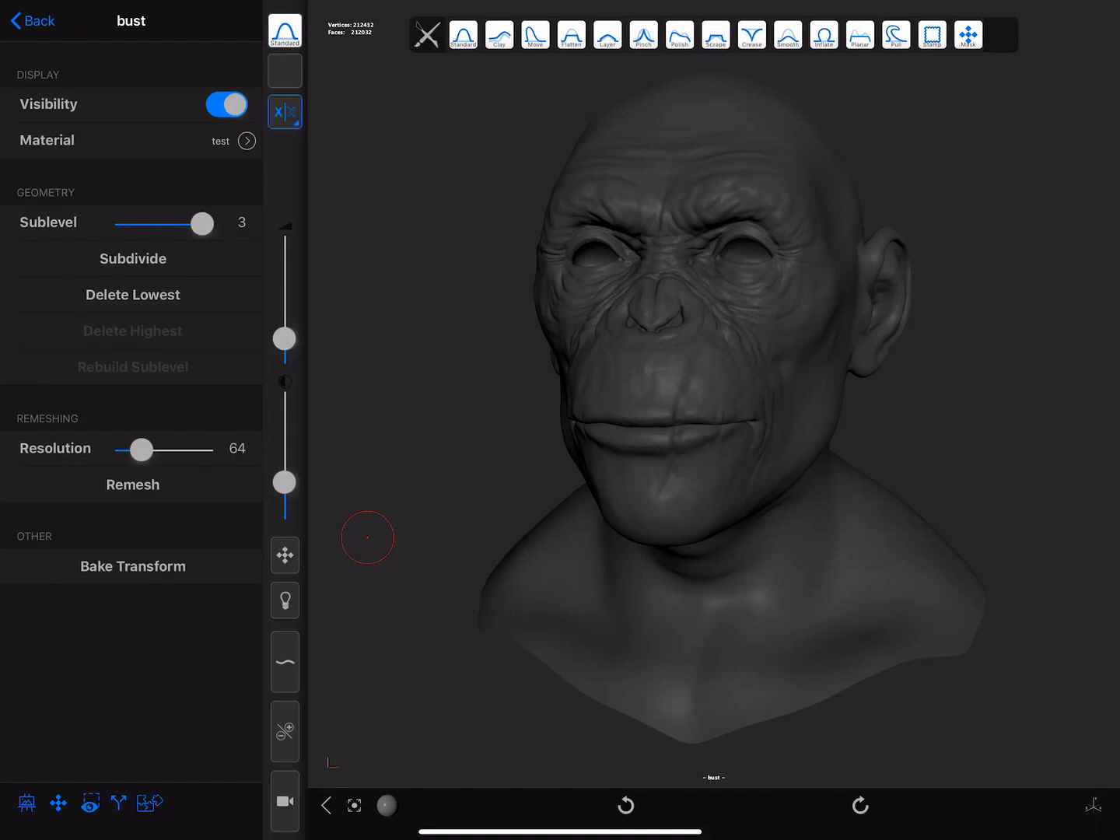
pyautogui.click(284, 112)
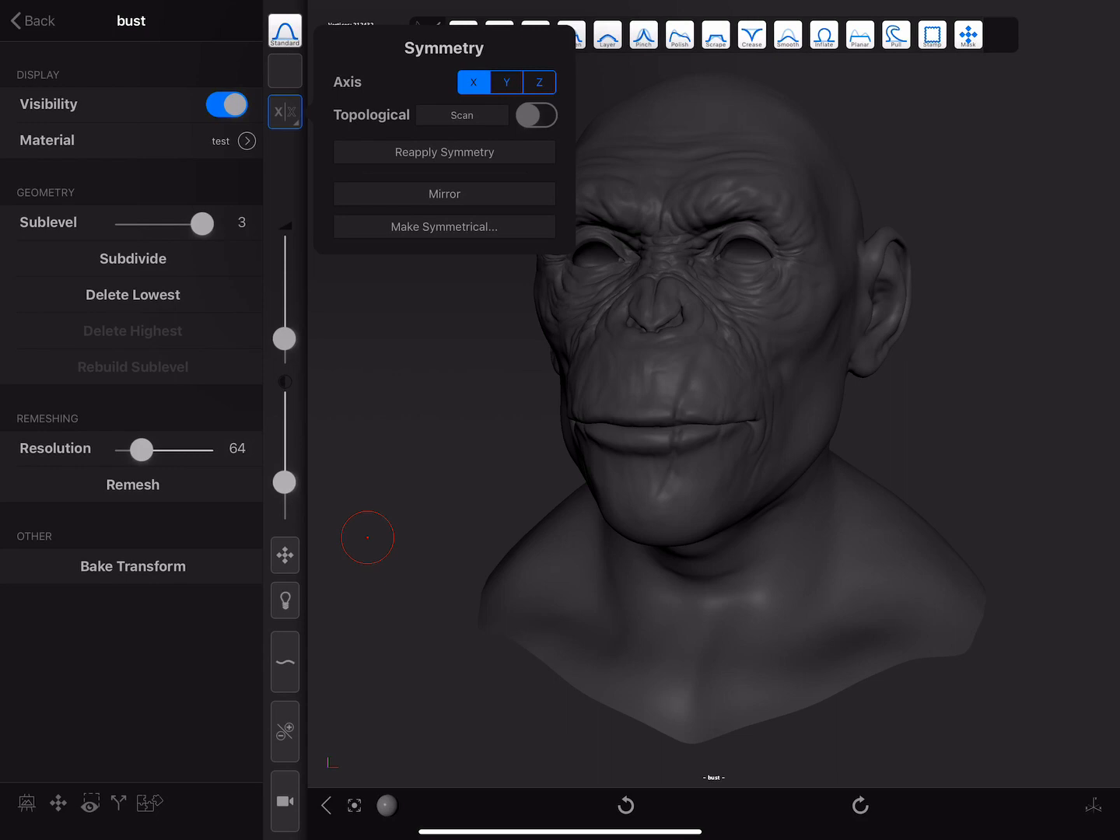
pyautogui.click(443, 195)
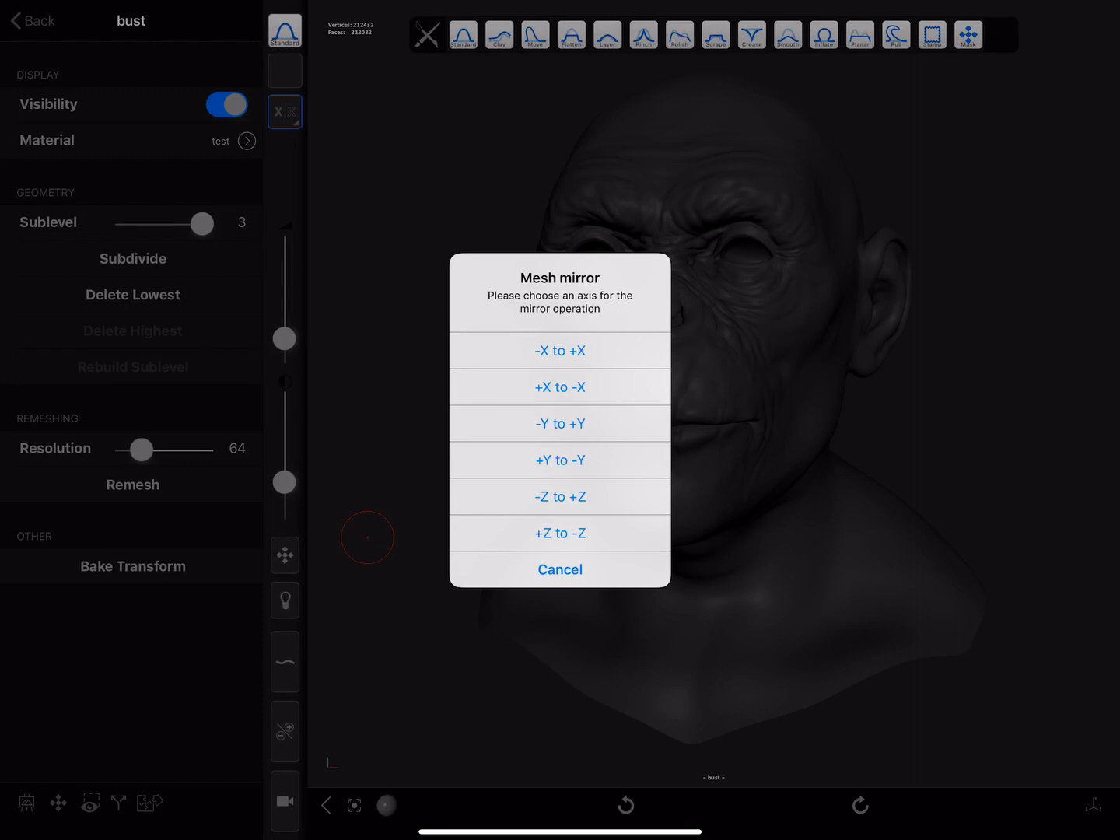
pyautogui.click(558, 351)
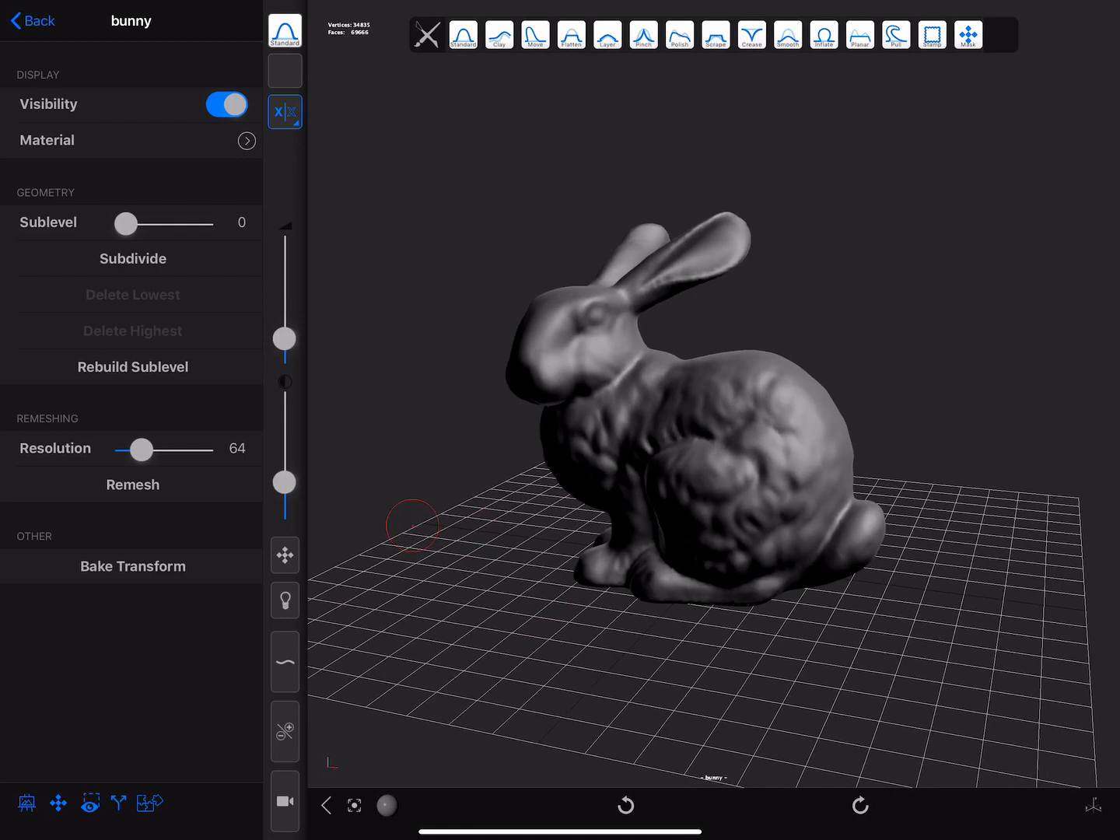
# Step: Make the bunny symmetrical across a world axis into a joined double bunny, then go back
pyautogui.click(284, 112)
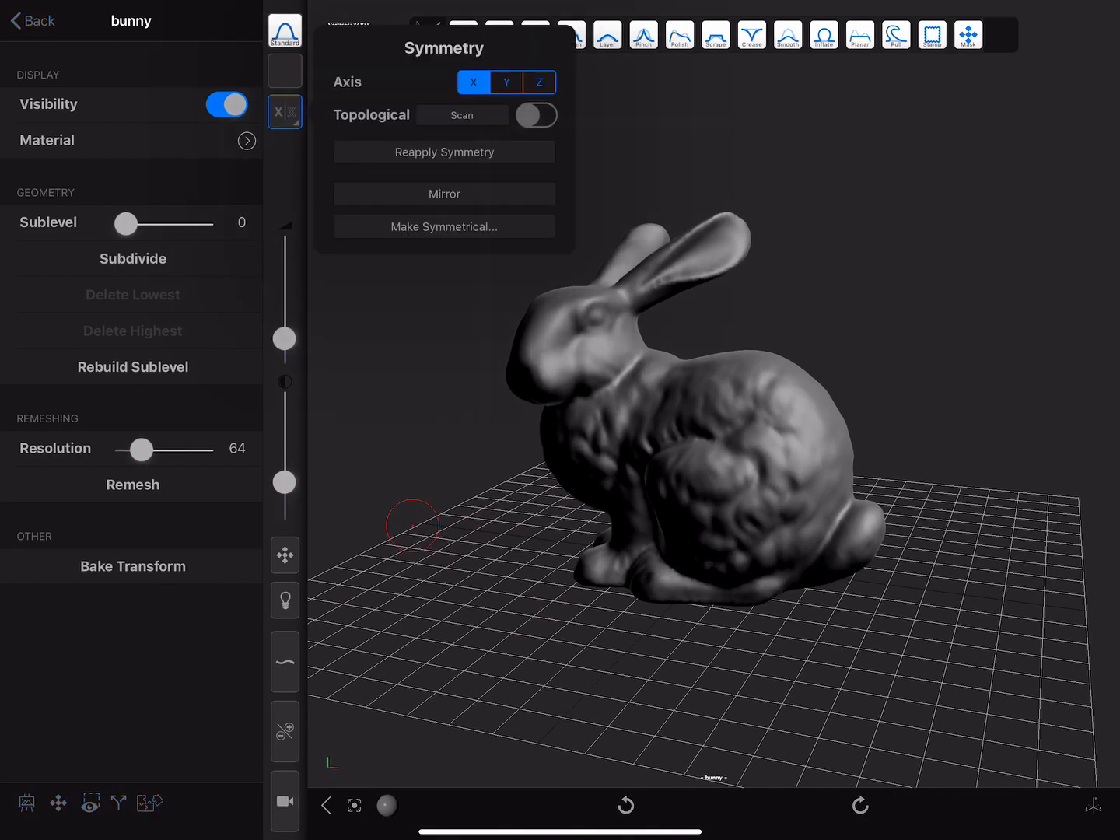
pyautogui.click(444, 227)
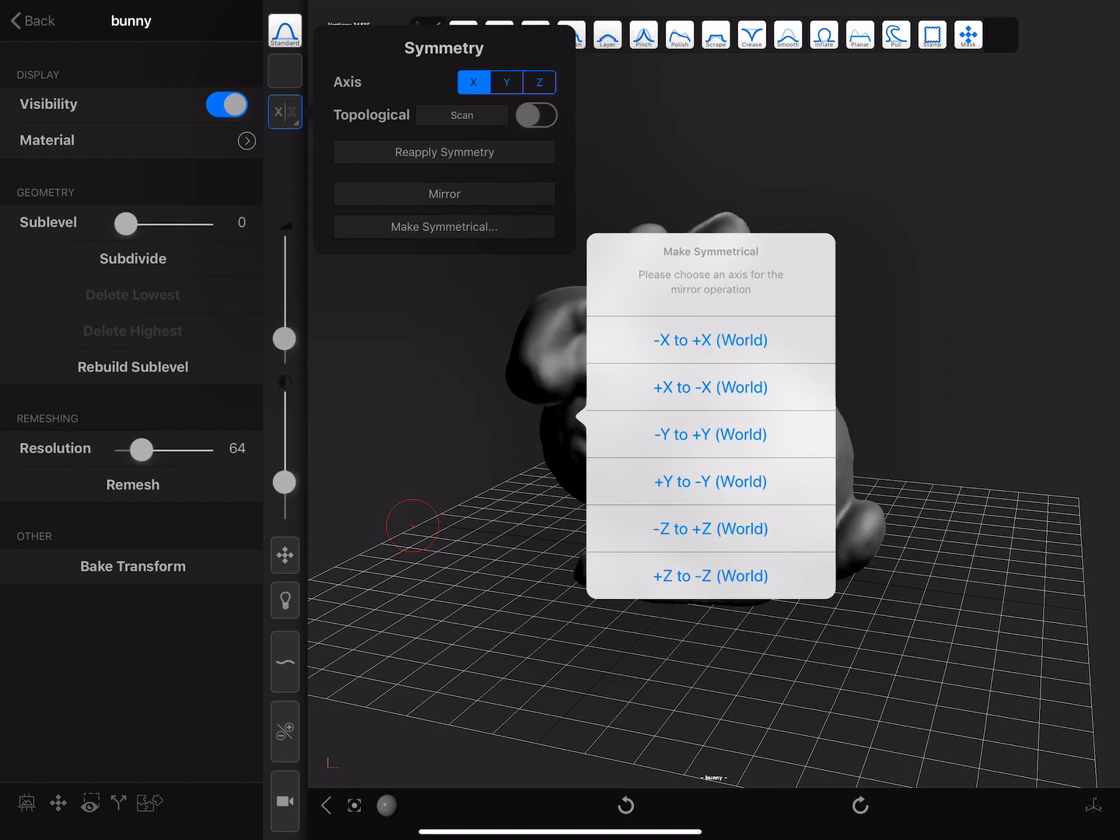
pyautogui.click(709, 339)
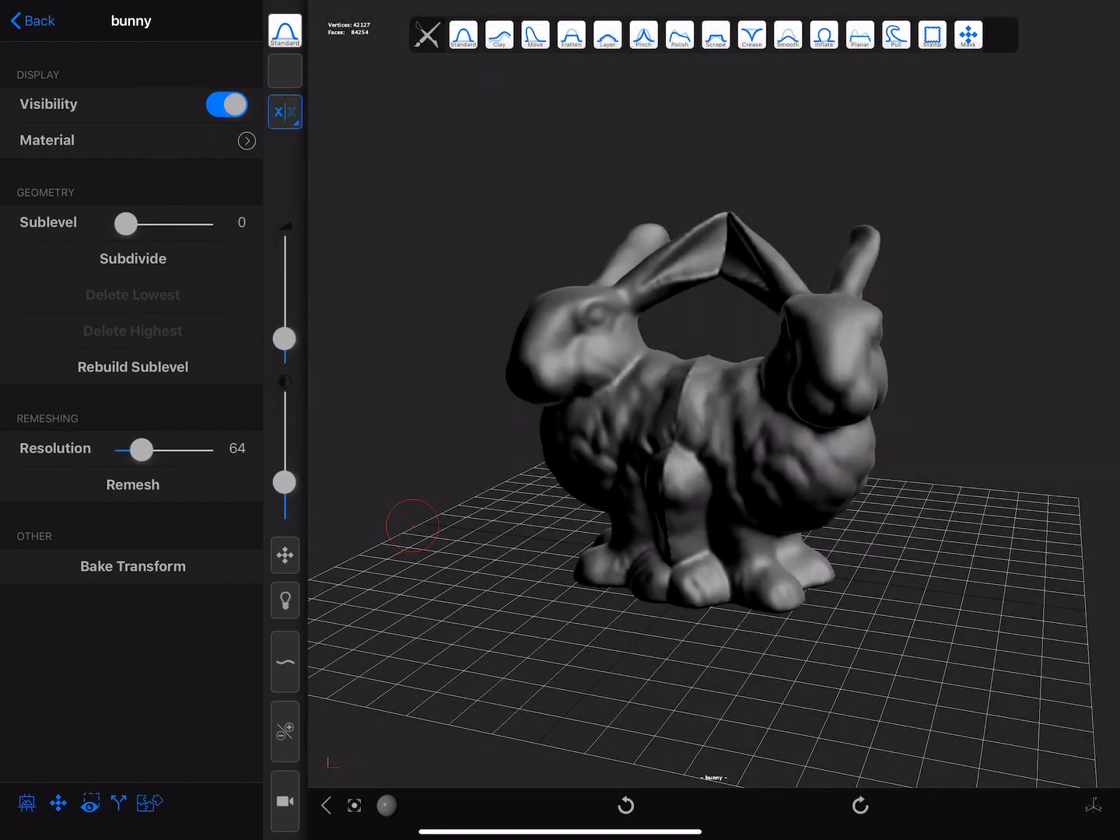
pyautogui.click(32, 21)
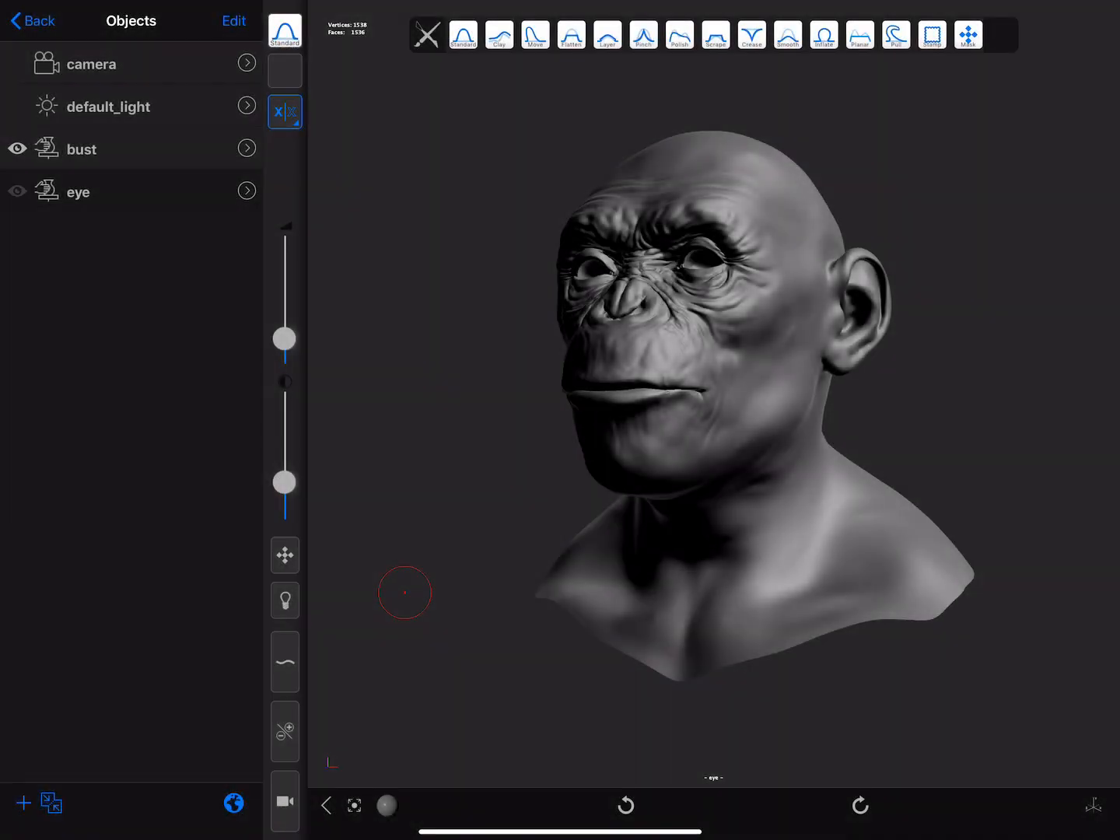
# Step: Show the bust's eye object with its symmetry options, then return to the bunny with symmetry on
pyautogui.click(285, 112)
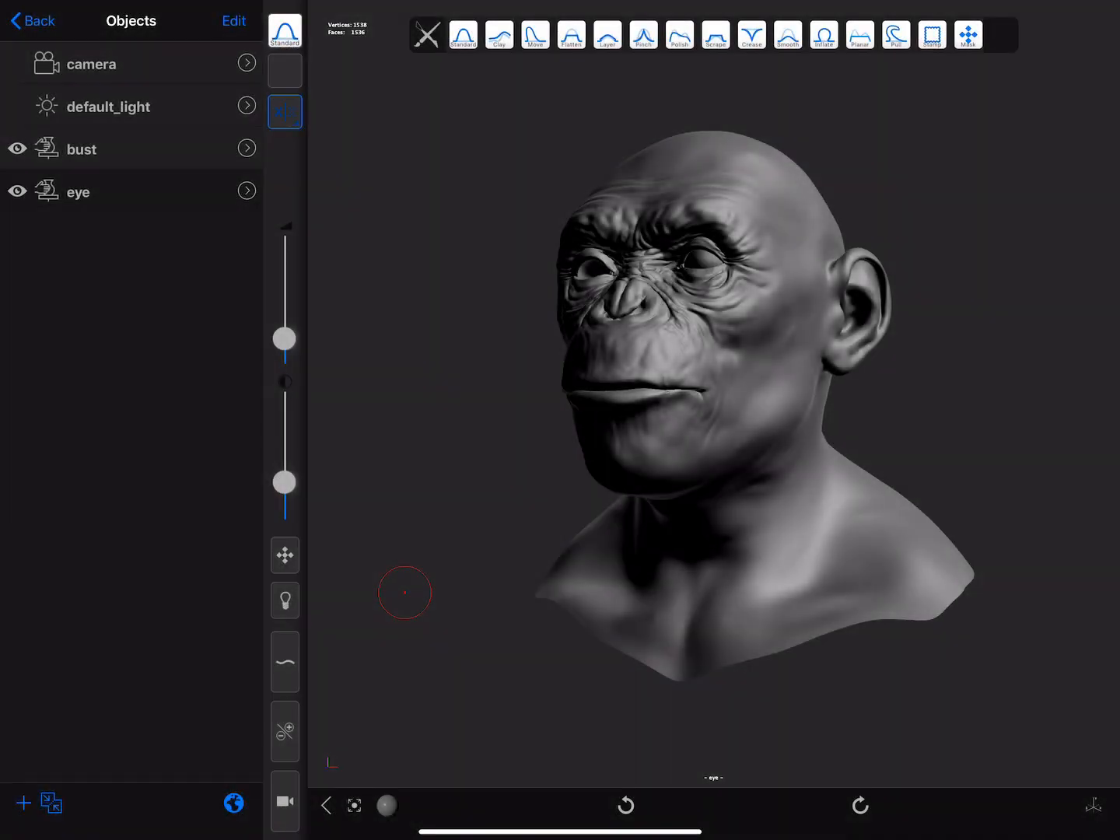
pyautogui.click(284, 112)
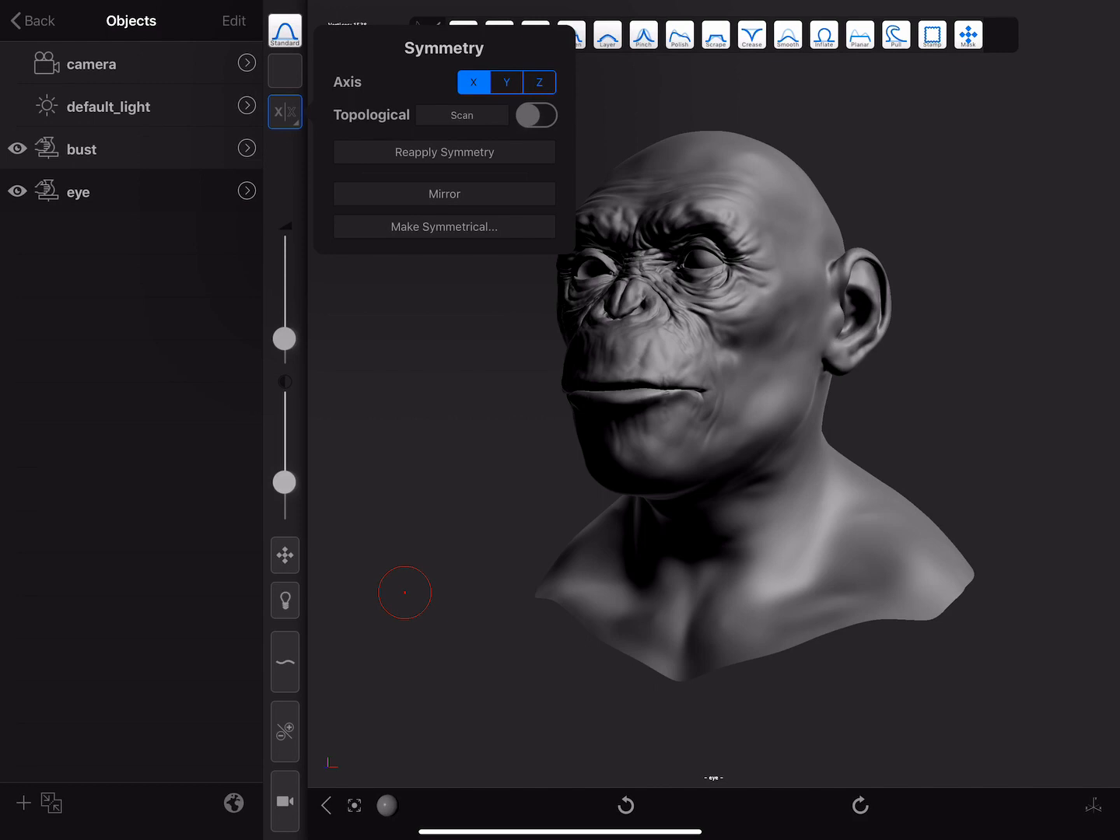
pyautogui.click(443, 227)
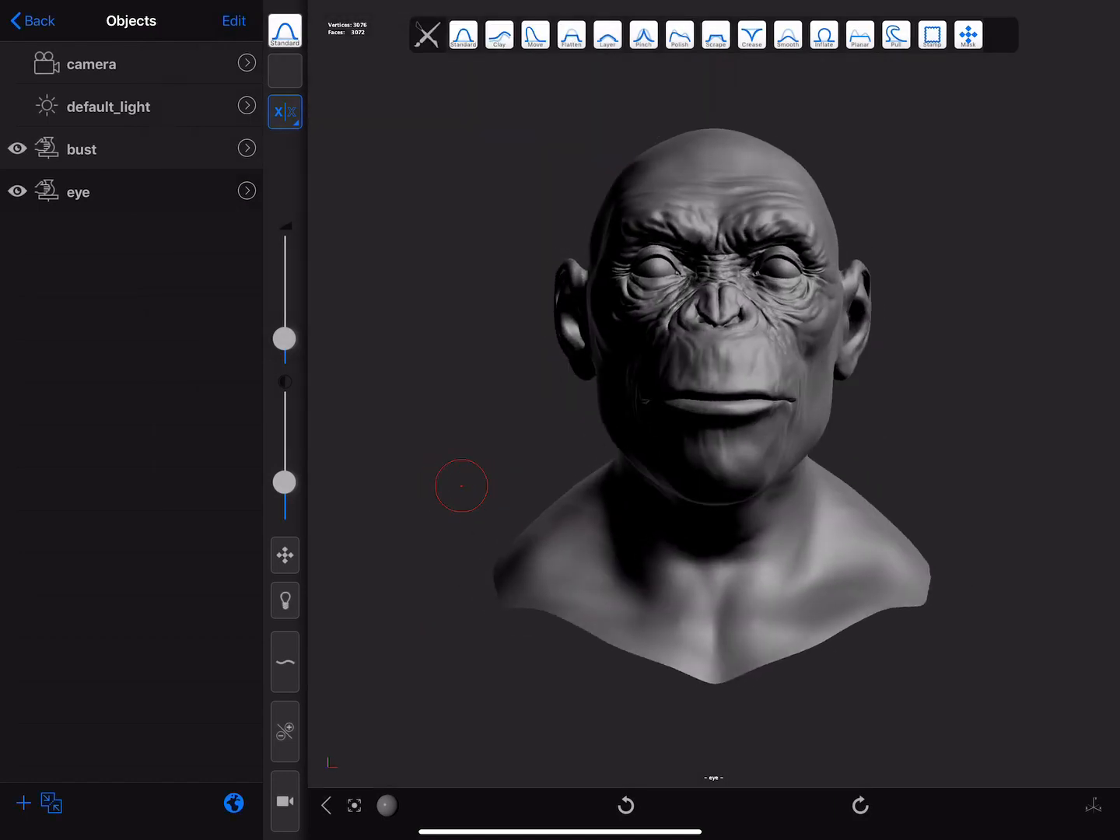
pyautogui.click(17, 149)
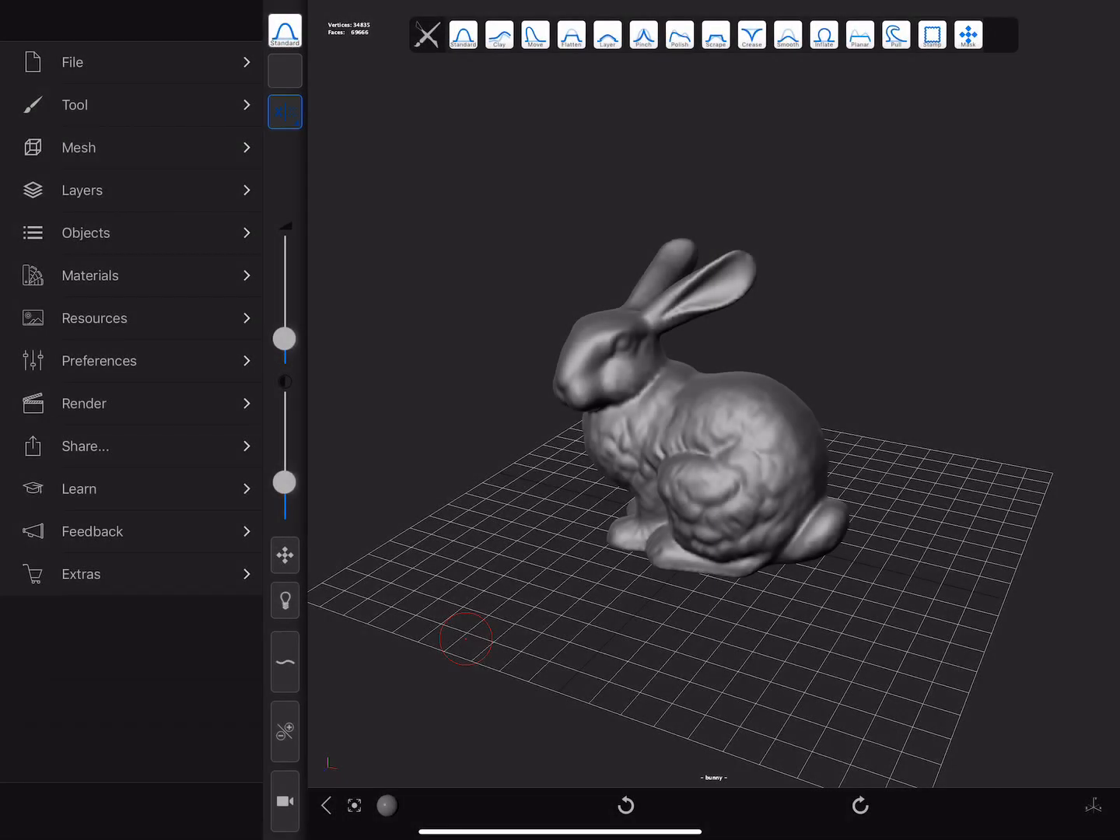
pyautogui.click(285, 112)
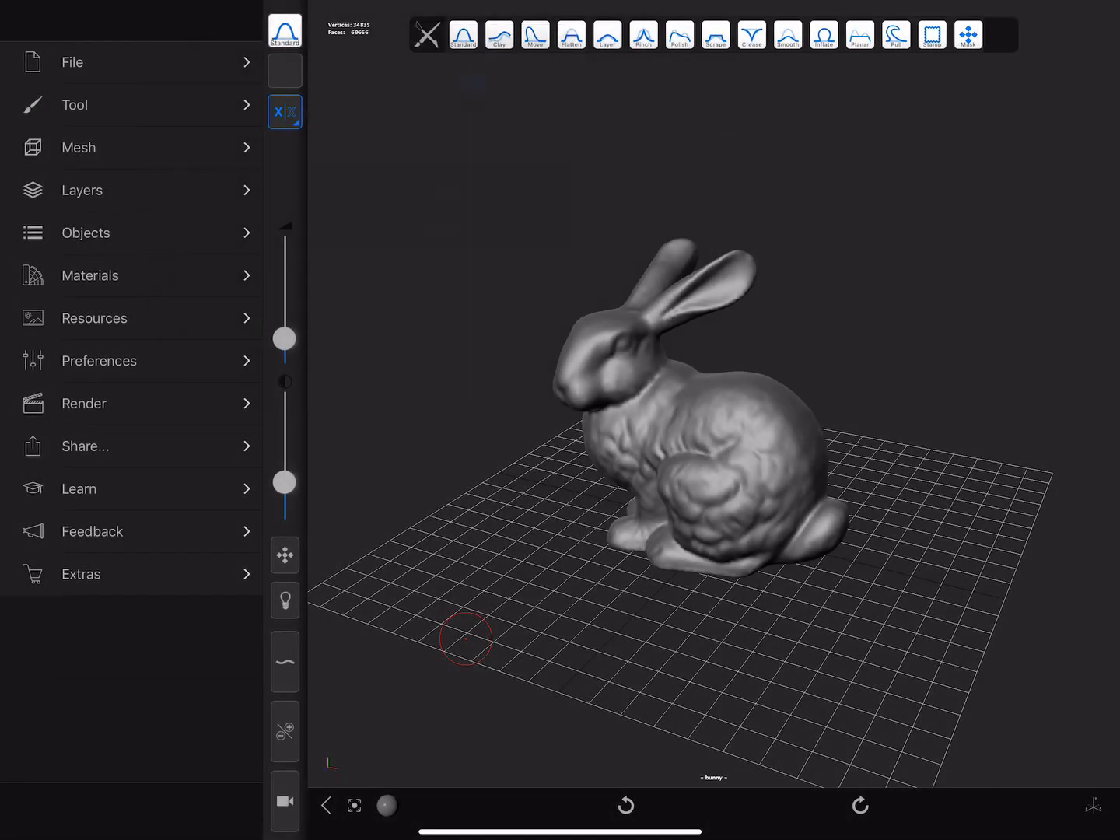